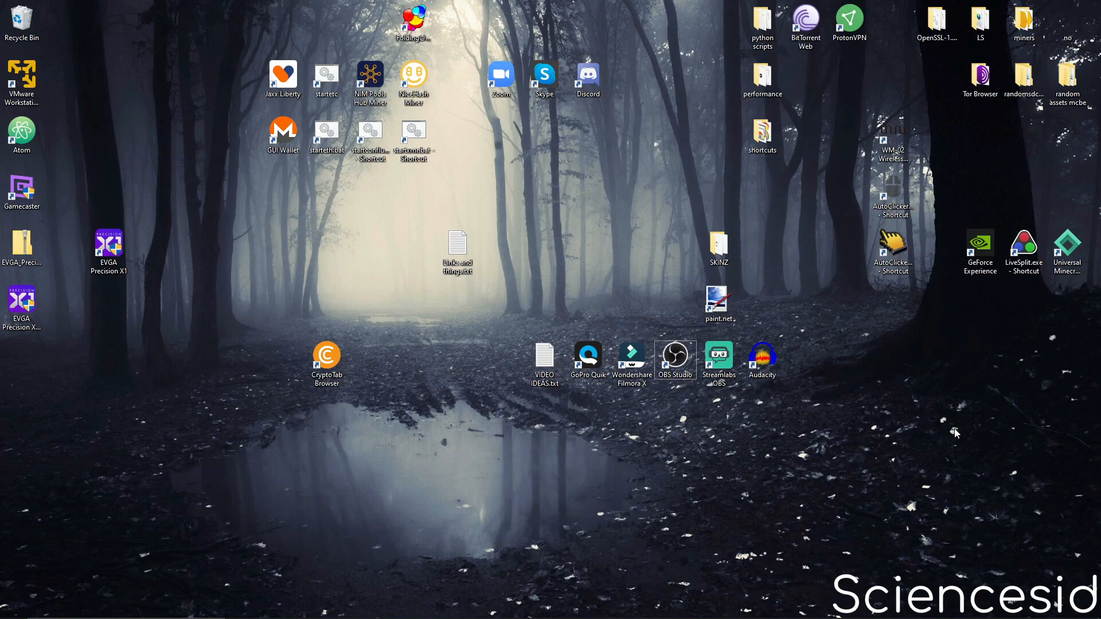
pyautogui.moveTo(921, 435)
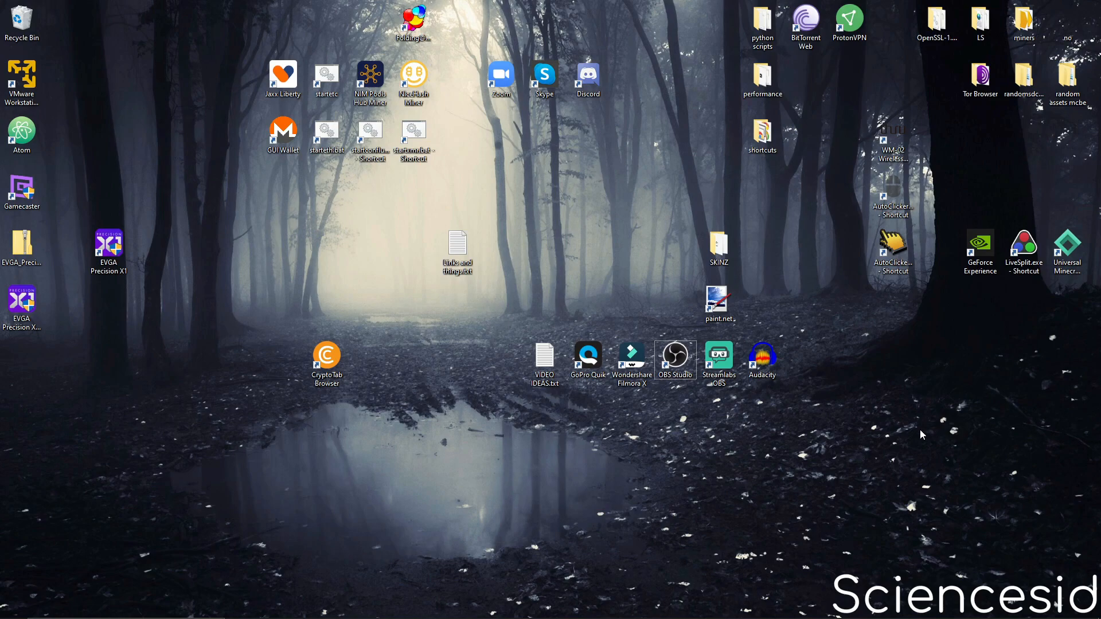
pyautogui.moveTo(70, 295)
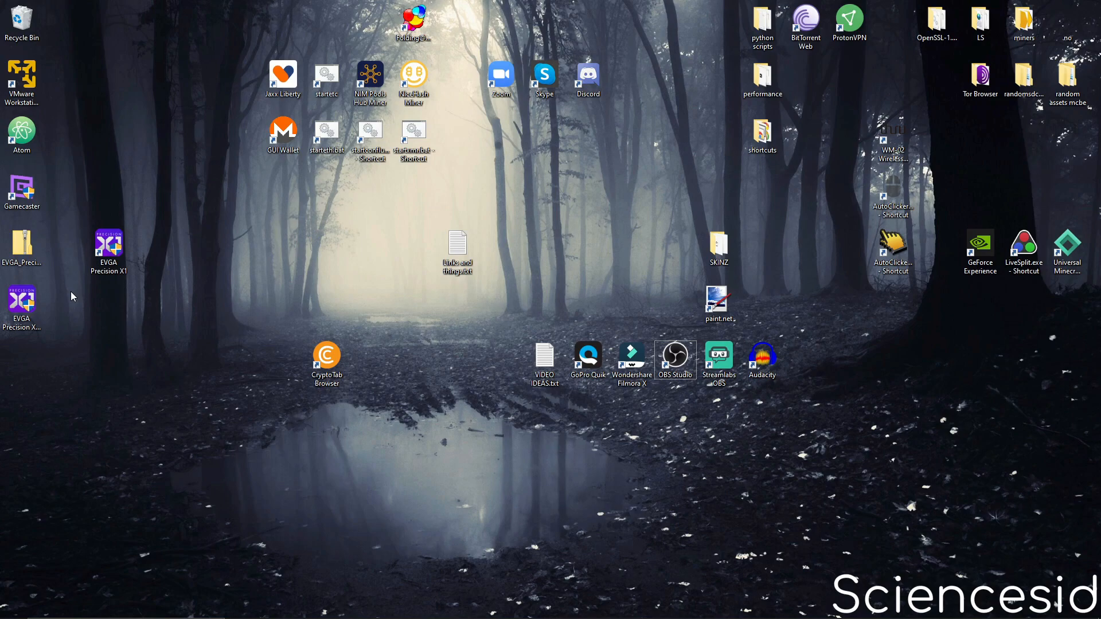
# Open Links and things.txt from the desktop and select the Precision X1 download link.
pyautogui.doubleClick(456, 250)
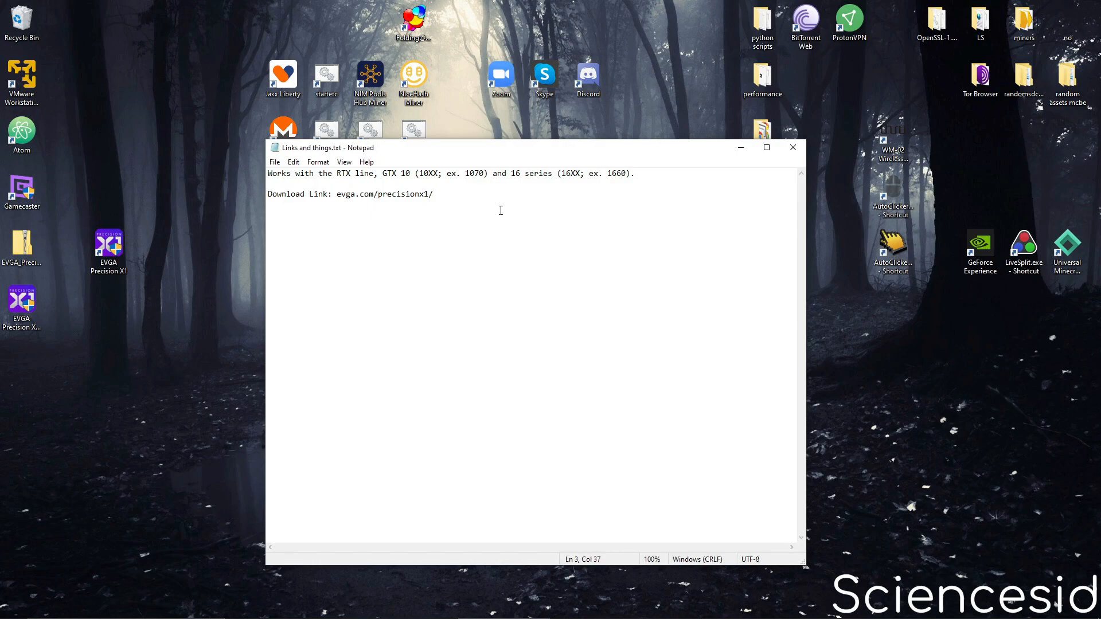
pyautogui.moveTo(340, 194); pyautogui.dragTo(434, 194)
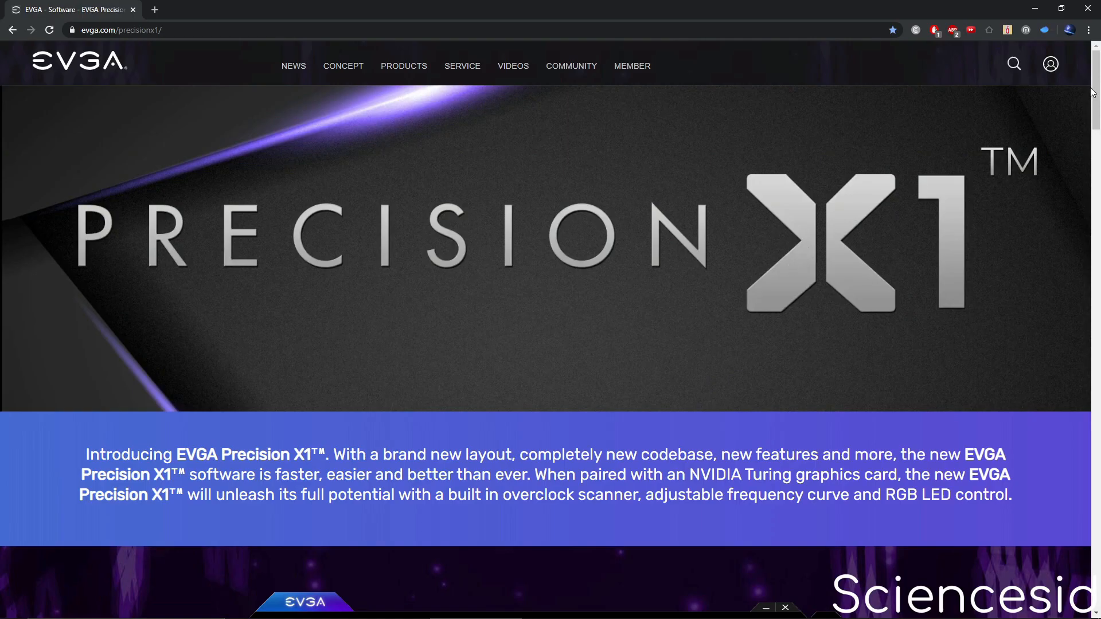
pyautogui.moveTo(1009, 226)
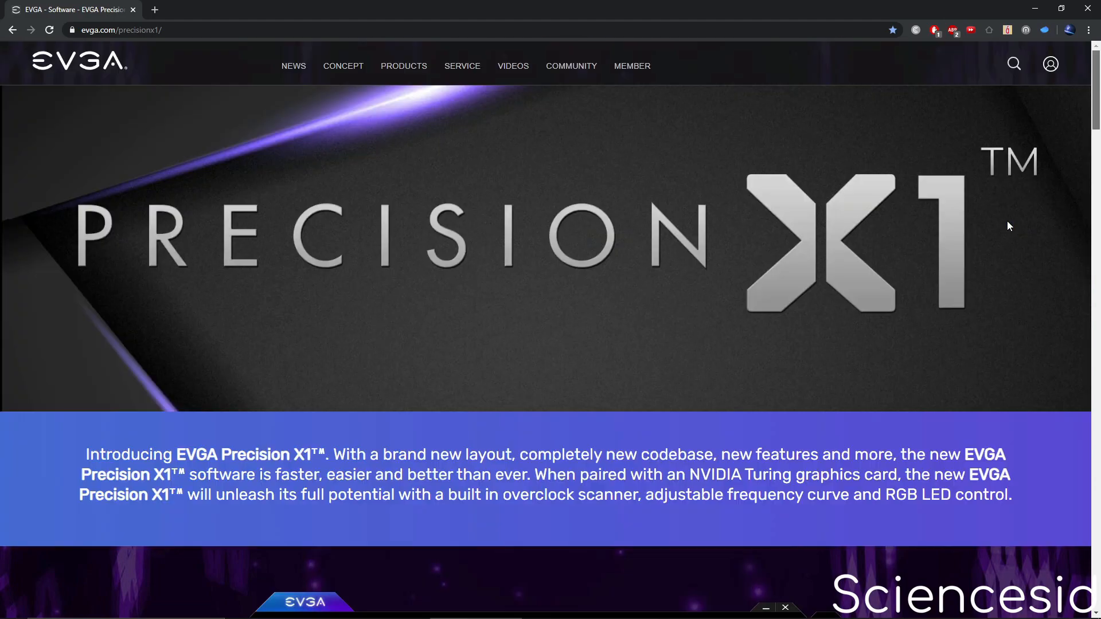
# Download the PRECISION STANDALONE version from the EVGA page, then minimize the browser.
pyautogui.scroll(-3)
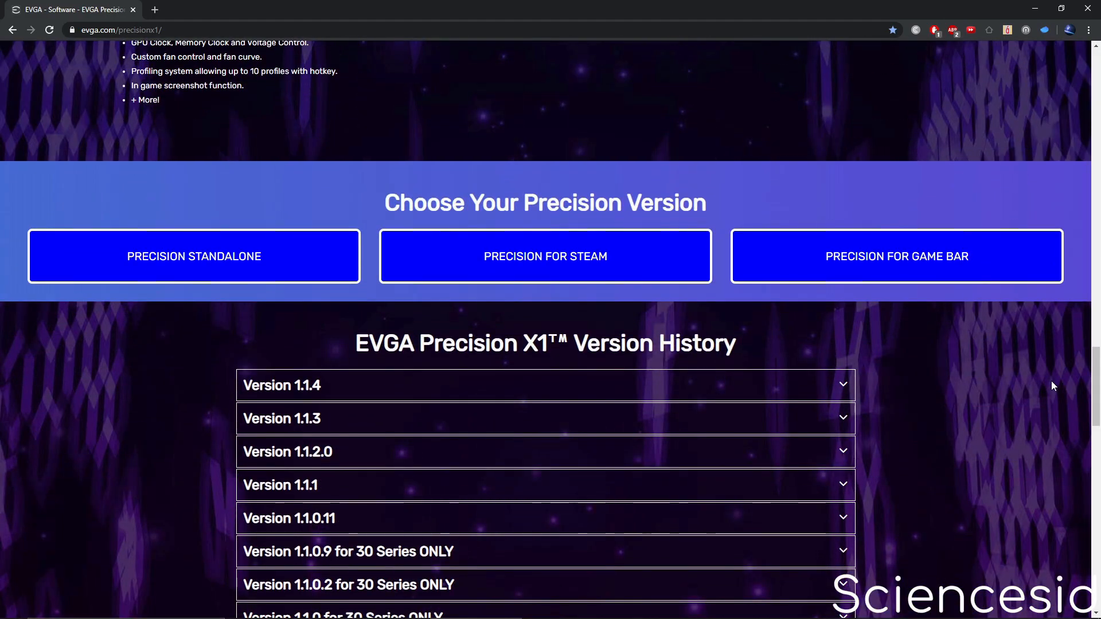
pyautogui.moveTo(720, 226)
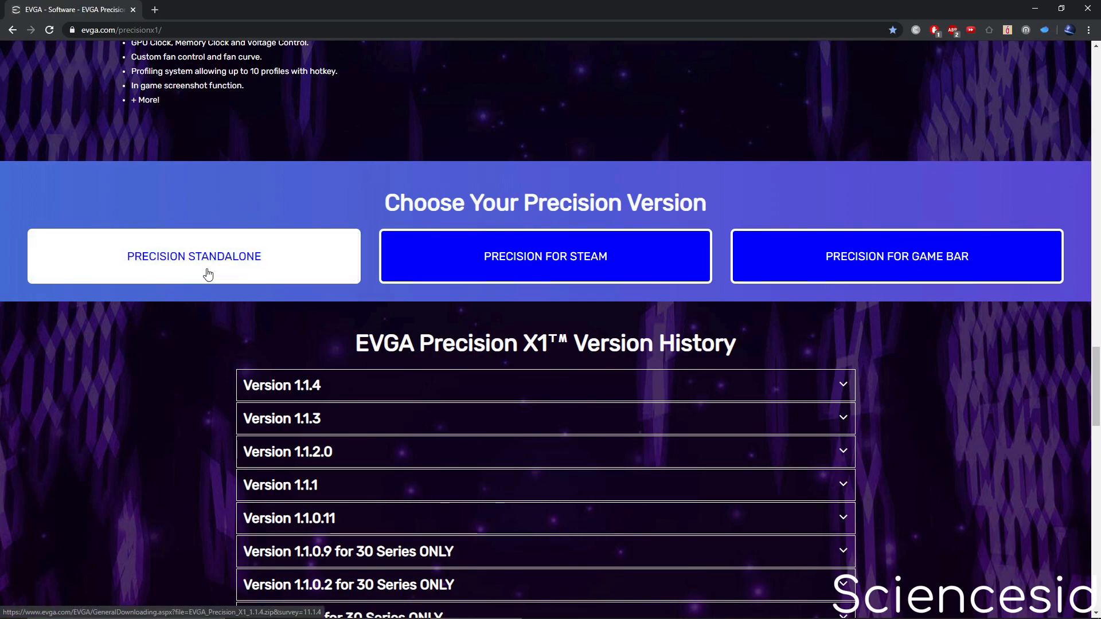
pyautogui.click(194, 255)
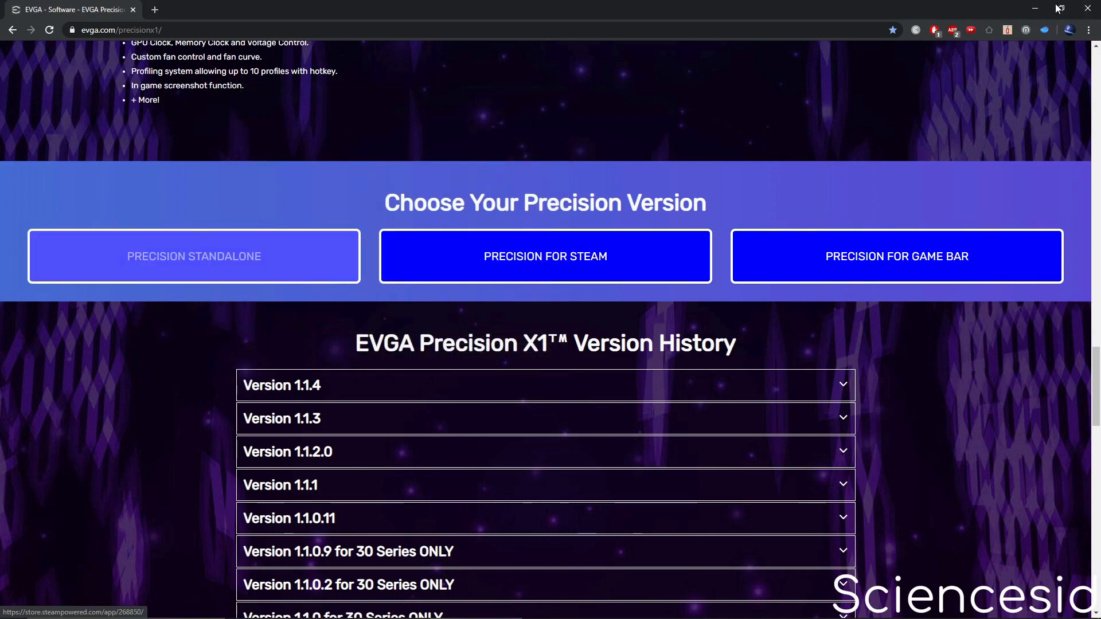
pyautogui.click(1035, 8)
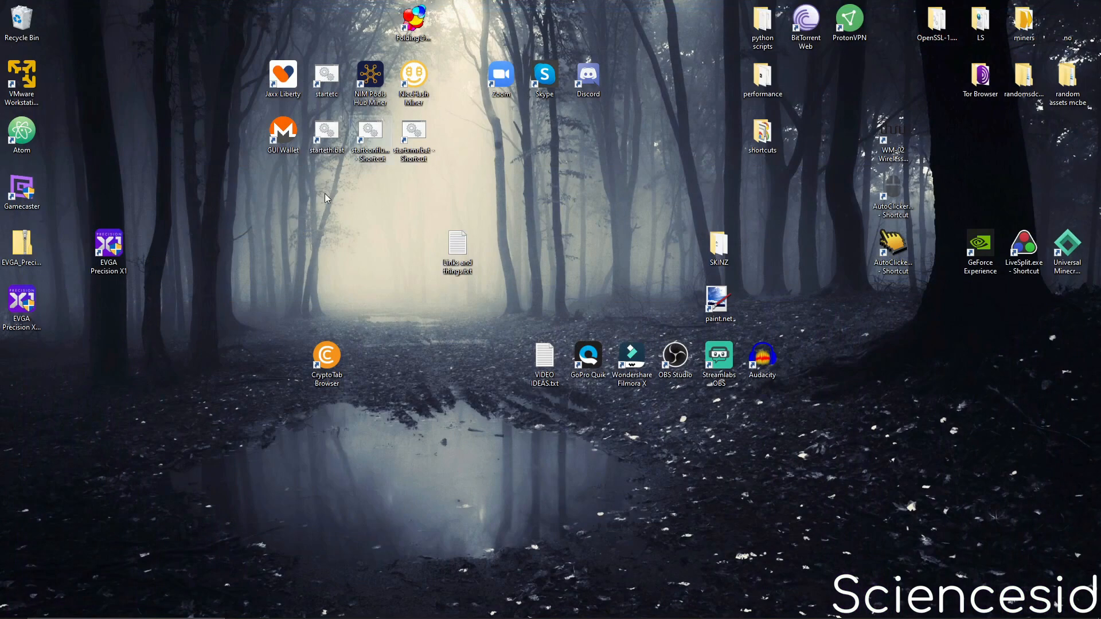
# Extract the EVGA_Precision_X1 zip archive so its installer lands on the desktop.
pyautogui.click(326, 354)
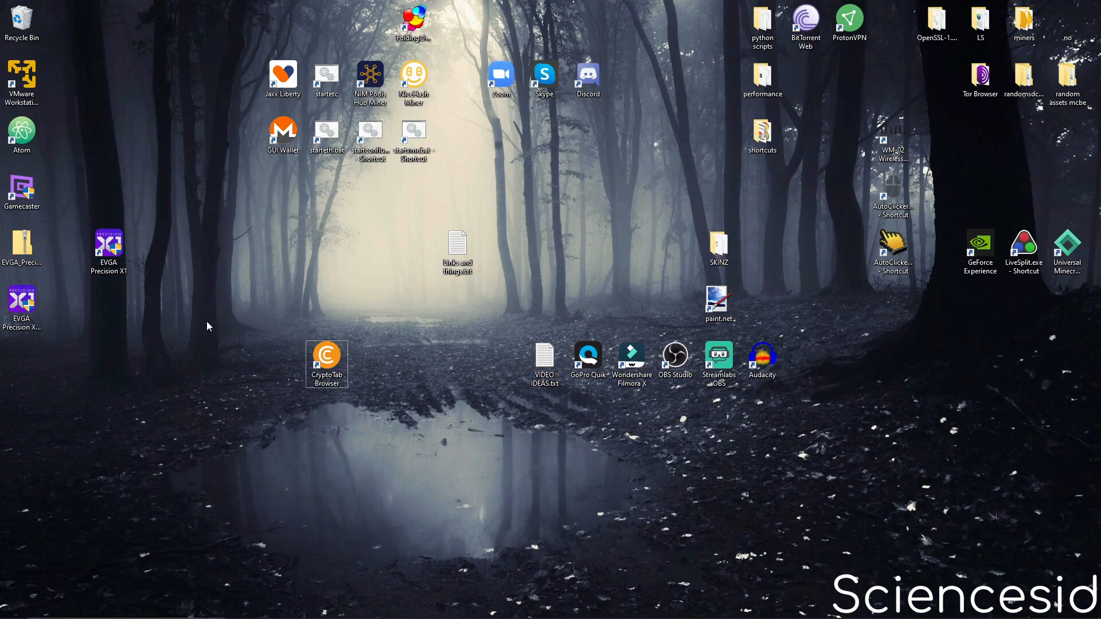
pyautogui.moveTo(149, 160)
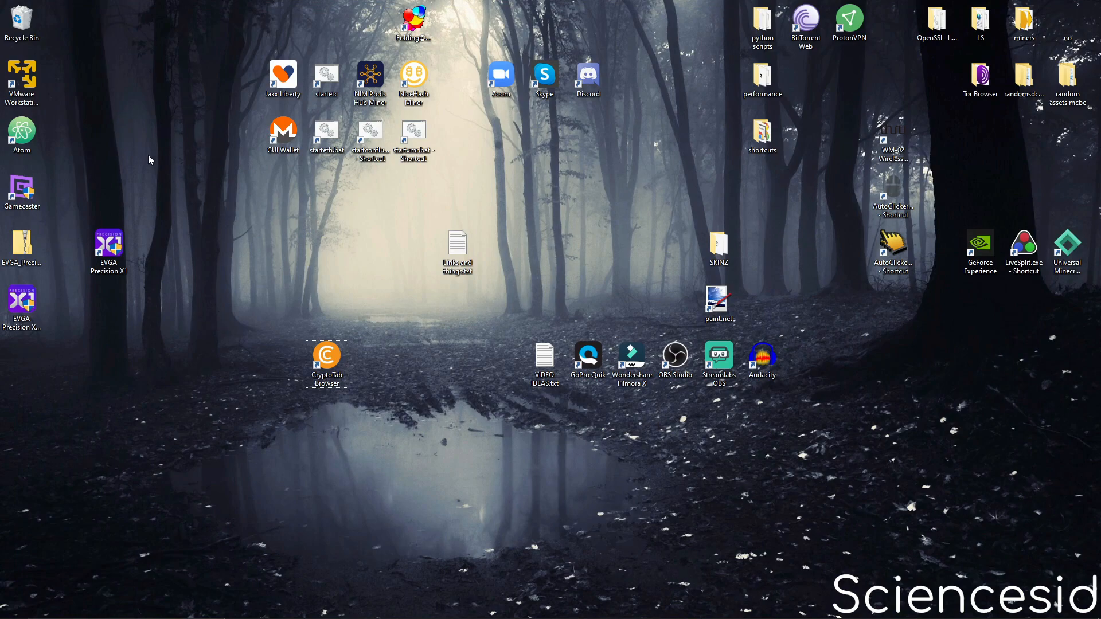
pyautogui.moveTo(22, 242)
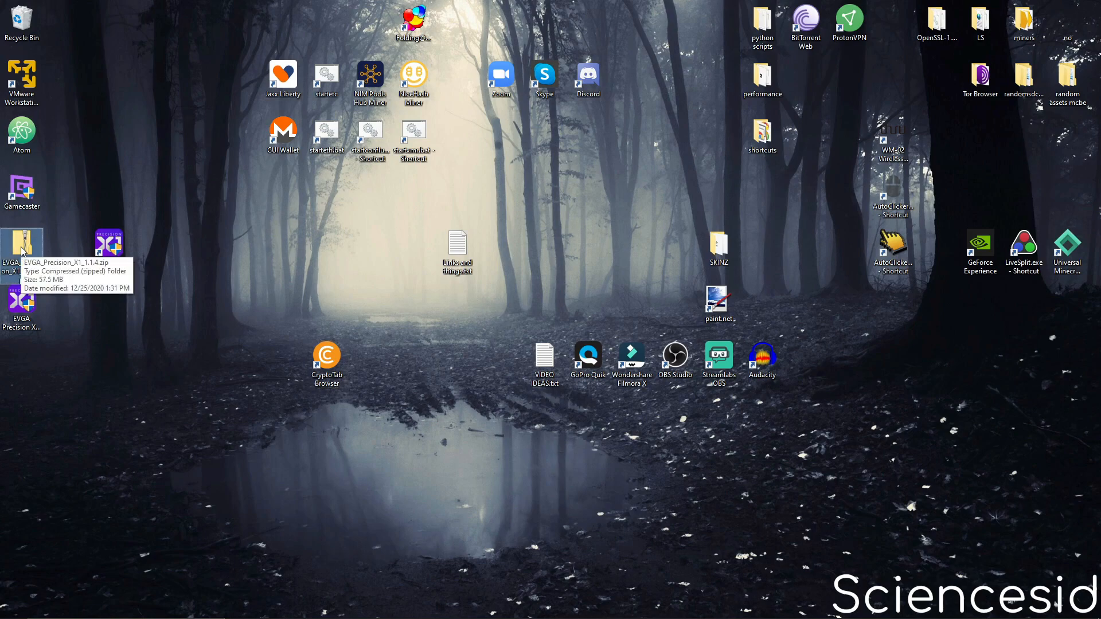
pyautogui.rightClick(22, 242)
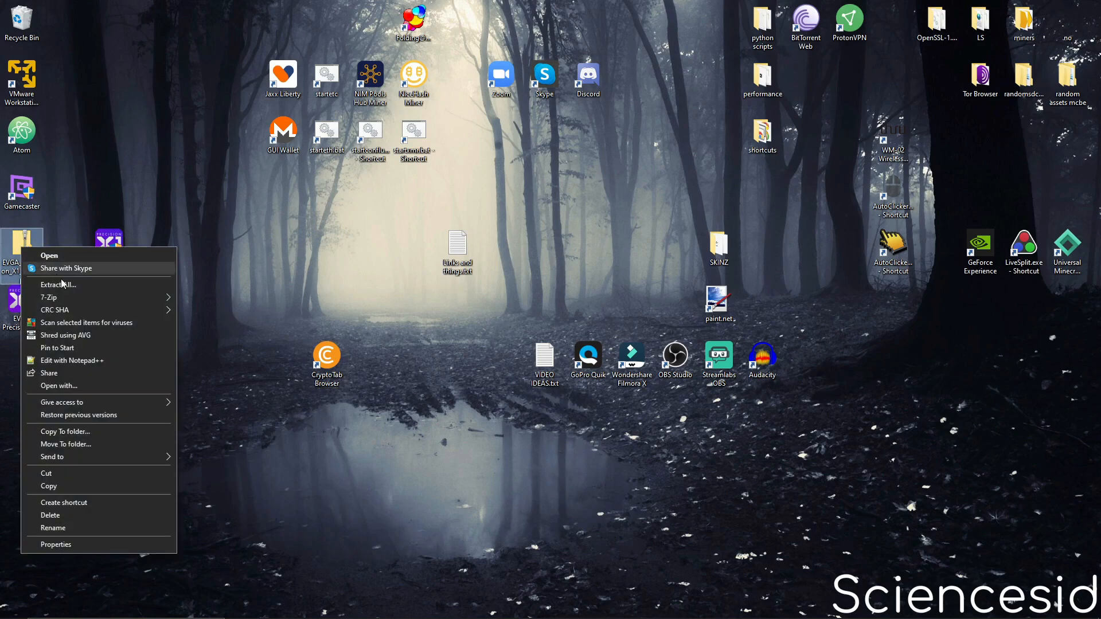
pyautogui.click(58, 285)
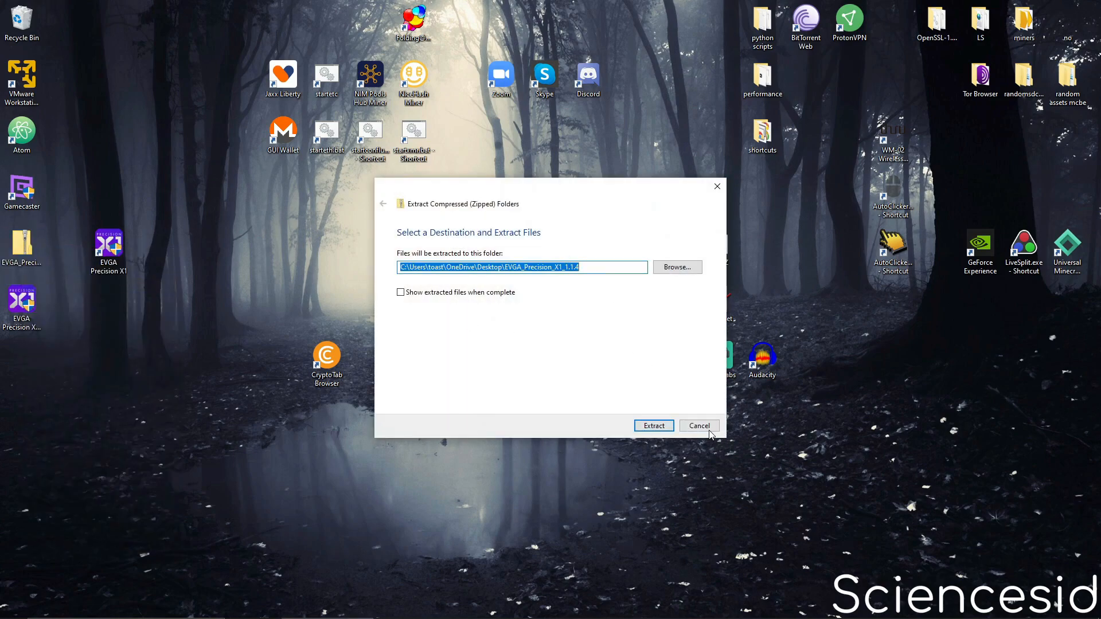
pyautogui.click(652, 425)
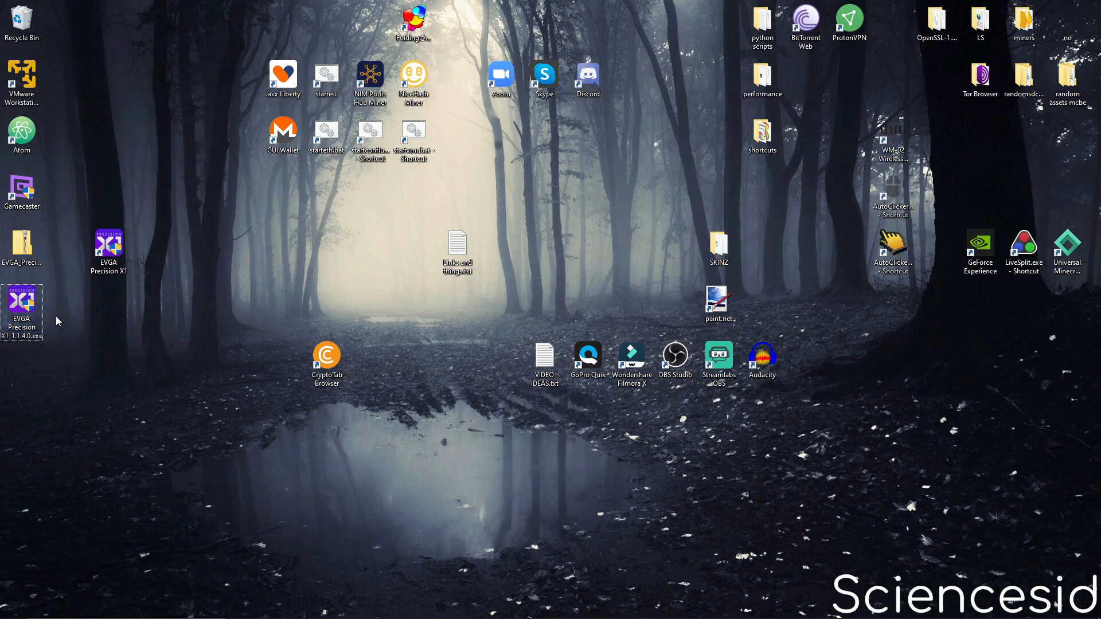
# Run the extracted Precision X1 installer through its steps and launch Precision X1.
pyautogui.click(21, 308)
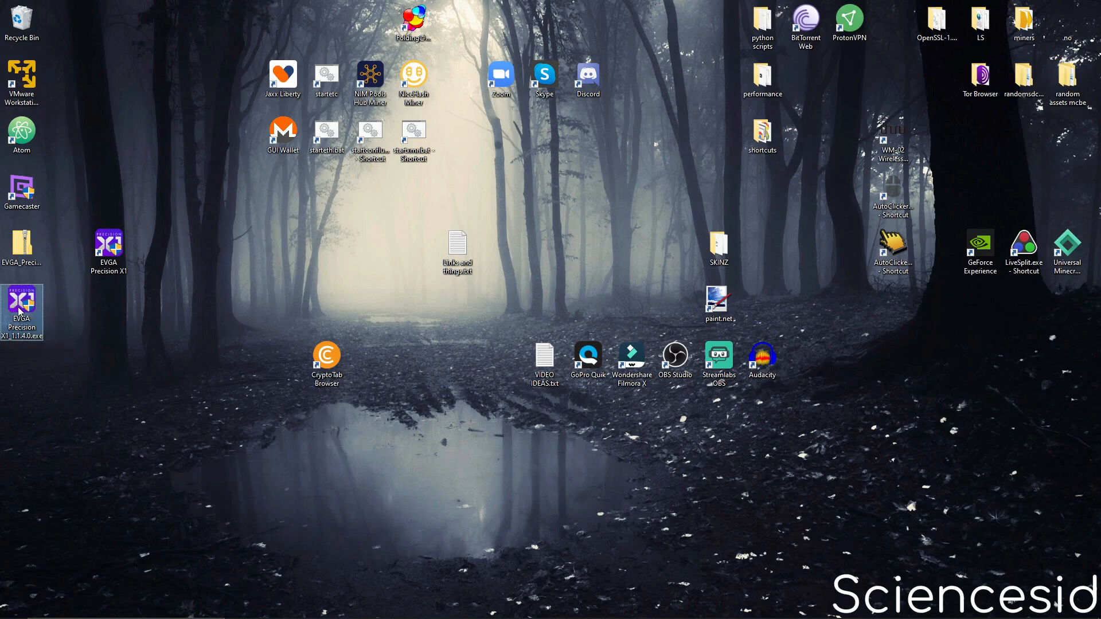
pyautogui.doubleClick(22, 311)
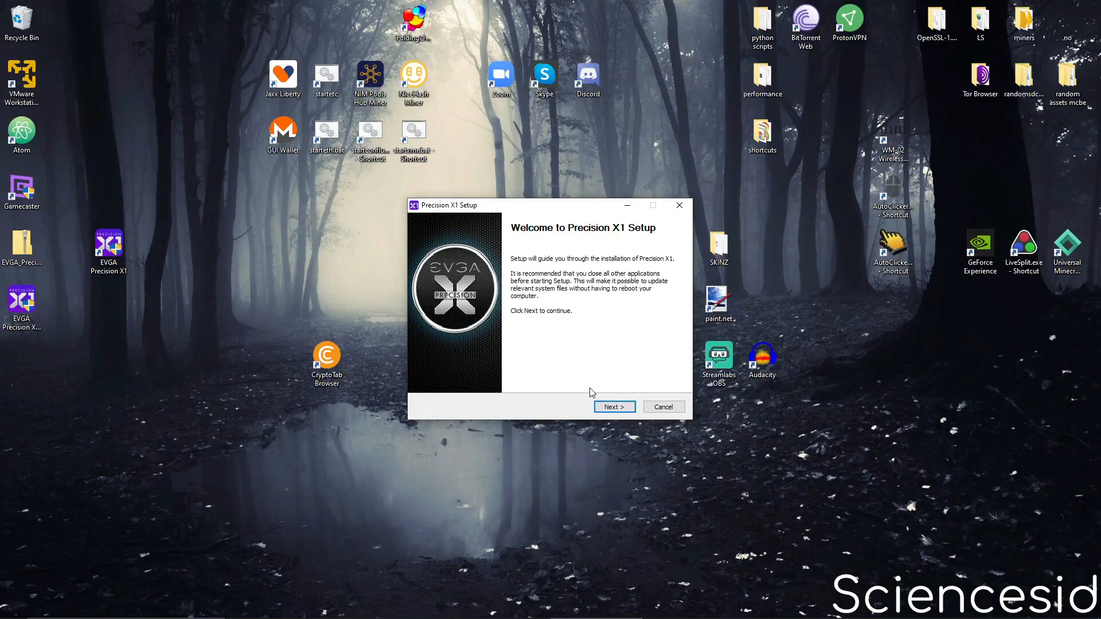
pyautogui.click(613, 406)
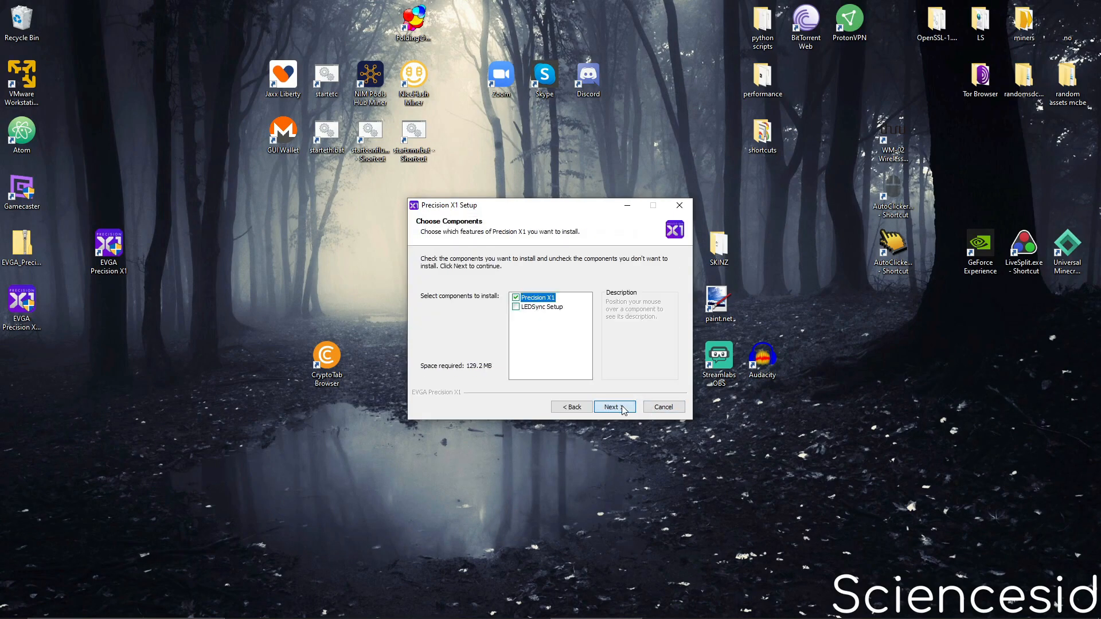
pyautogui.click(613, 406)
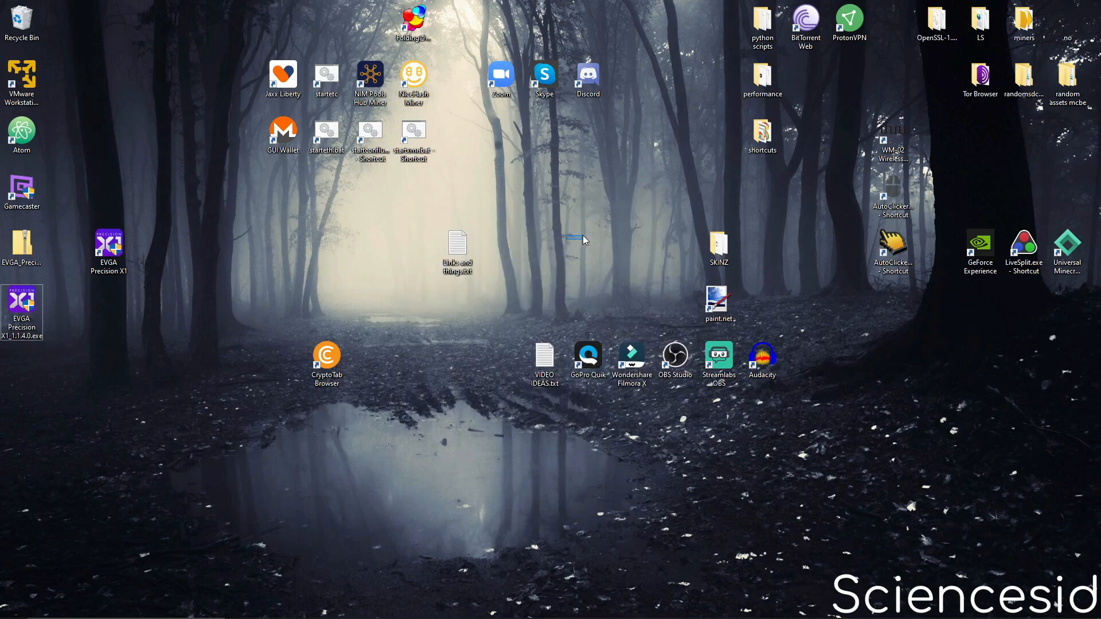
pyautogui.click(108, 252)
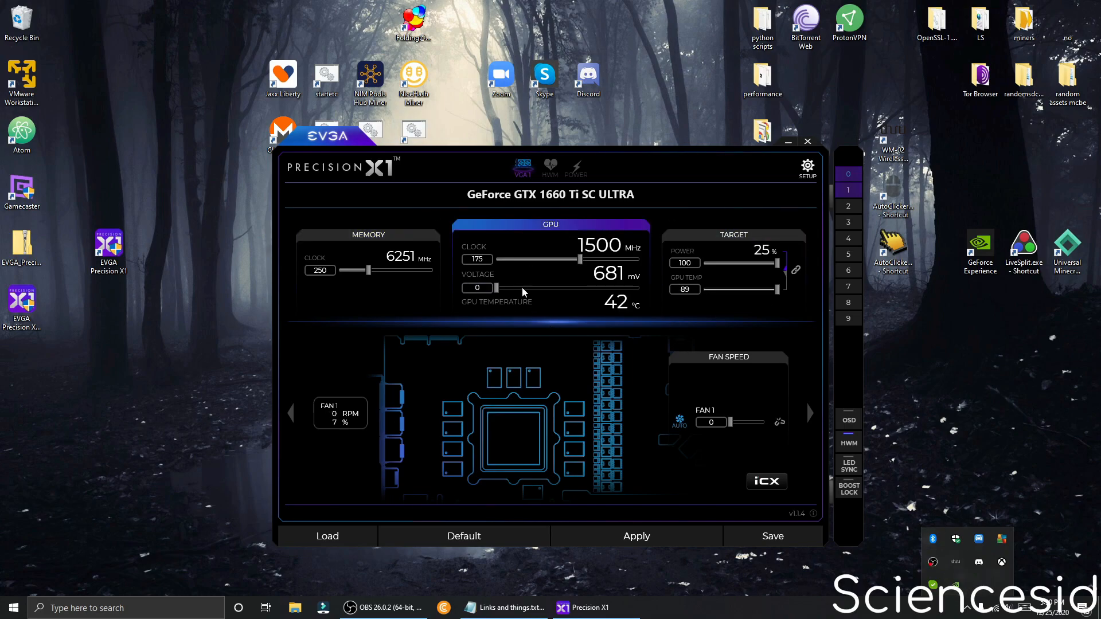
# Restore Default so memory and GPU clock offsets return to 0, then bring up the VF Curve Tuner.
pyautogui.click(787, 141)
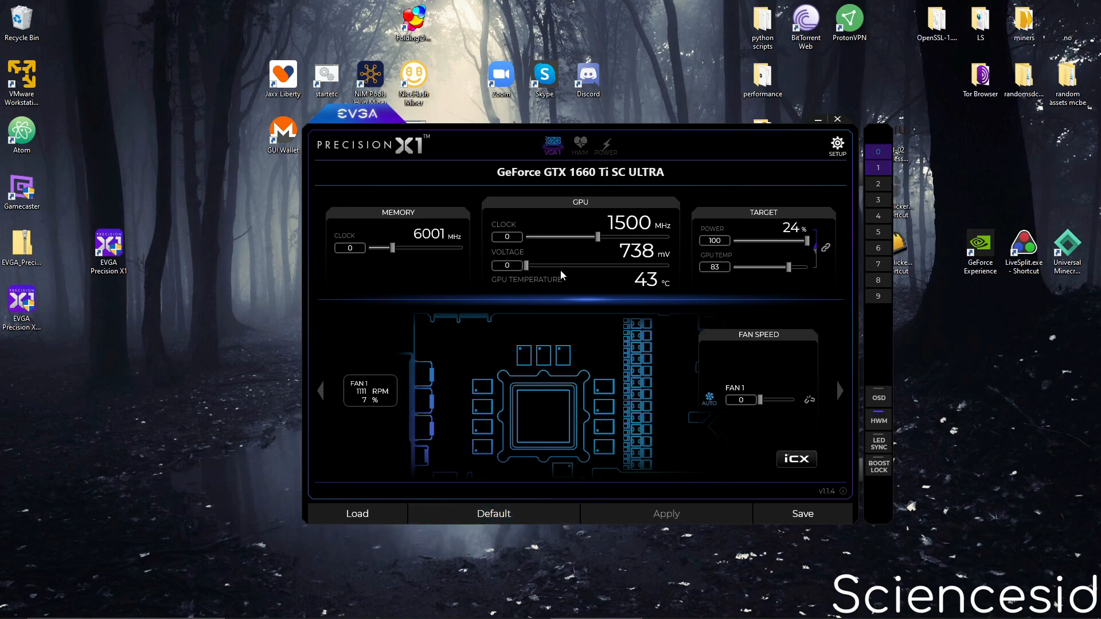
pyautogui.click(493, 514)
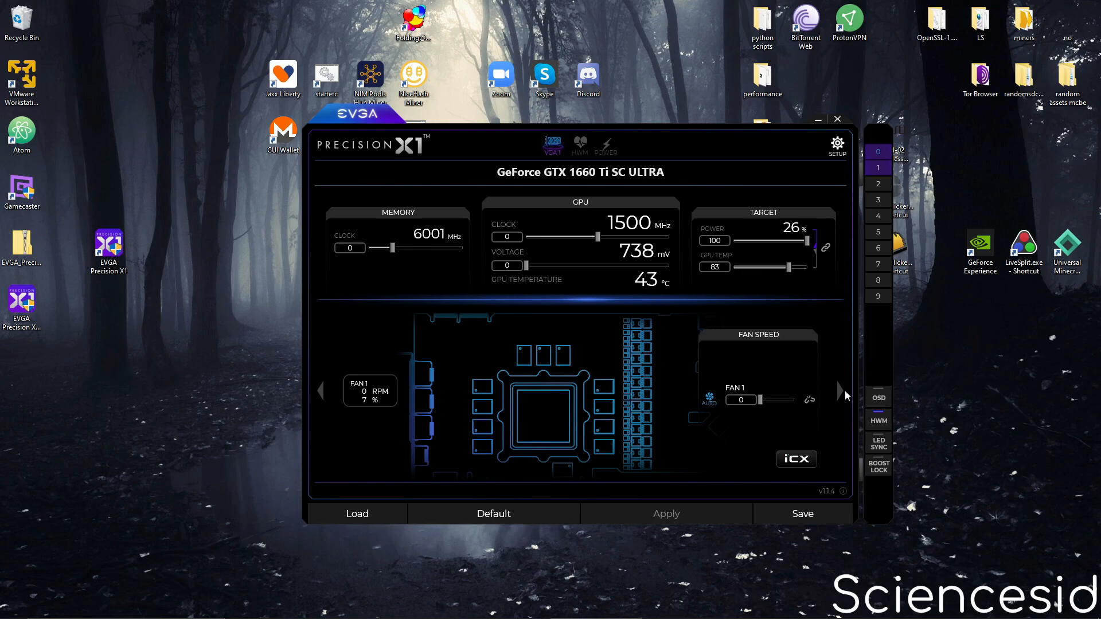
pyautogui.click(877, 466)
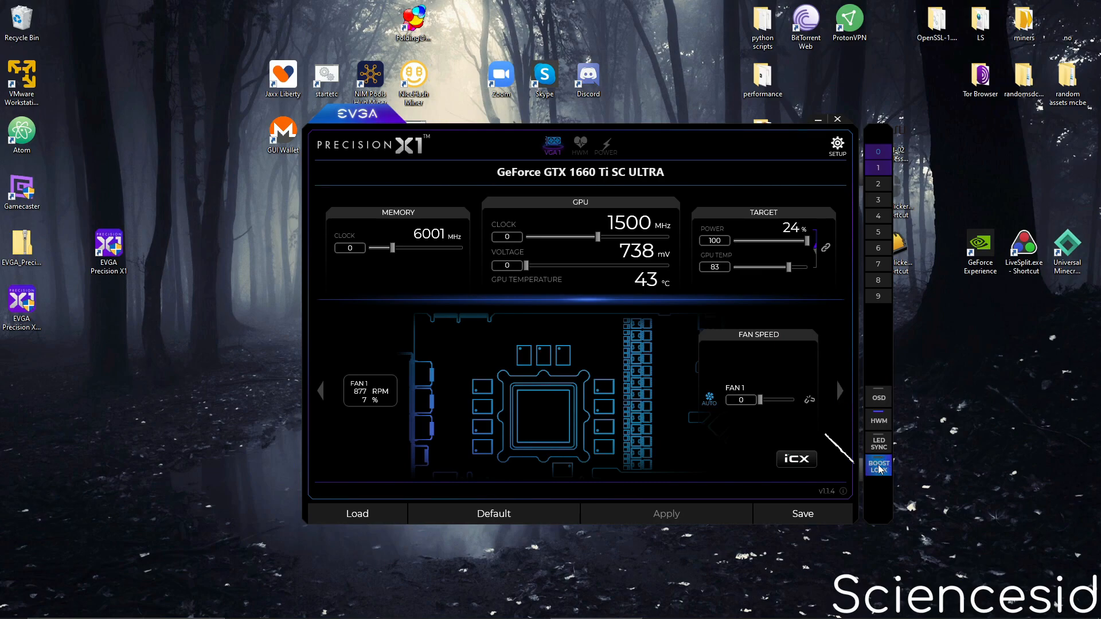
pyautogui.click(877, 466)
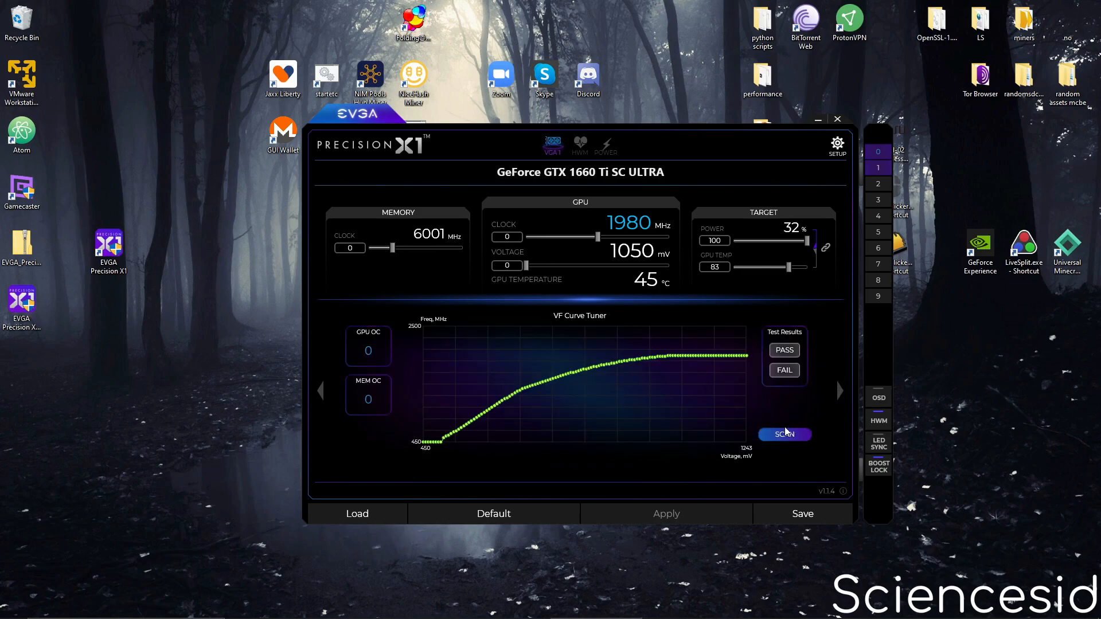
pyautogui.moveTo(783, 433)
pyautogui.write('80')
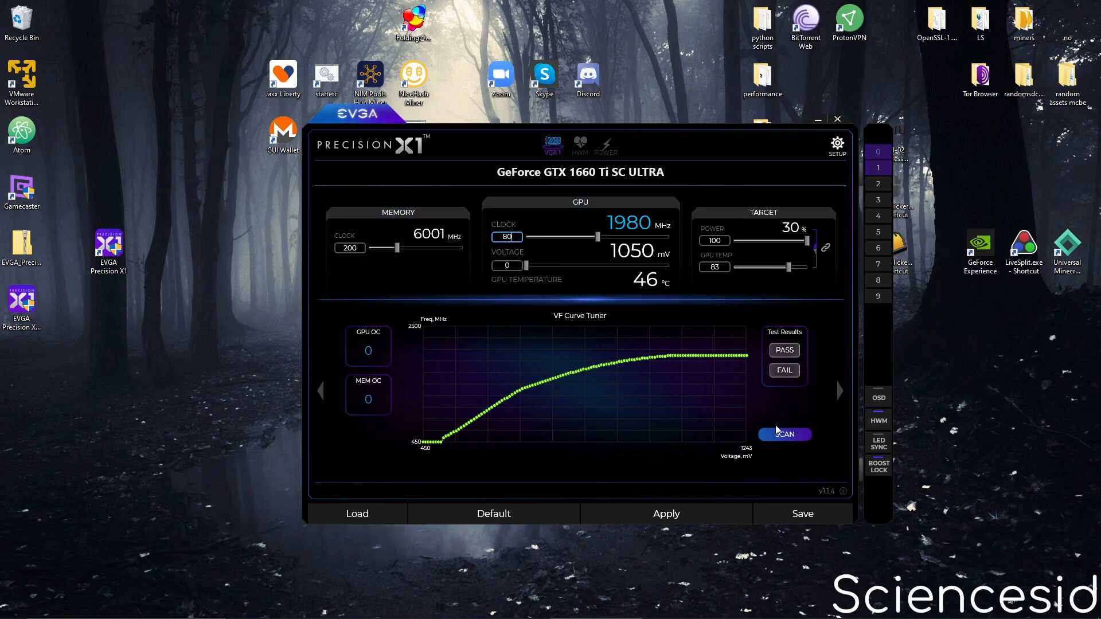
# Start the OC scan with memory offset 200 and GPU offset 80 entered.
pyautogui.click(783, 433)
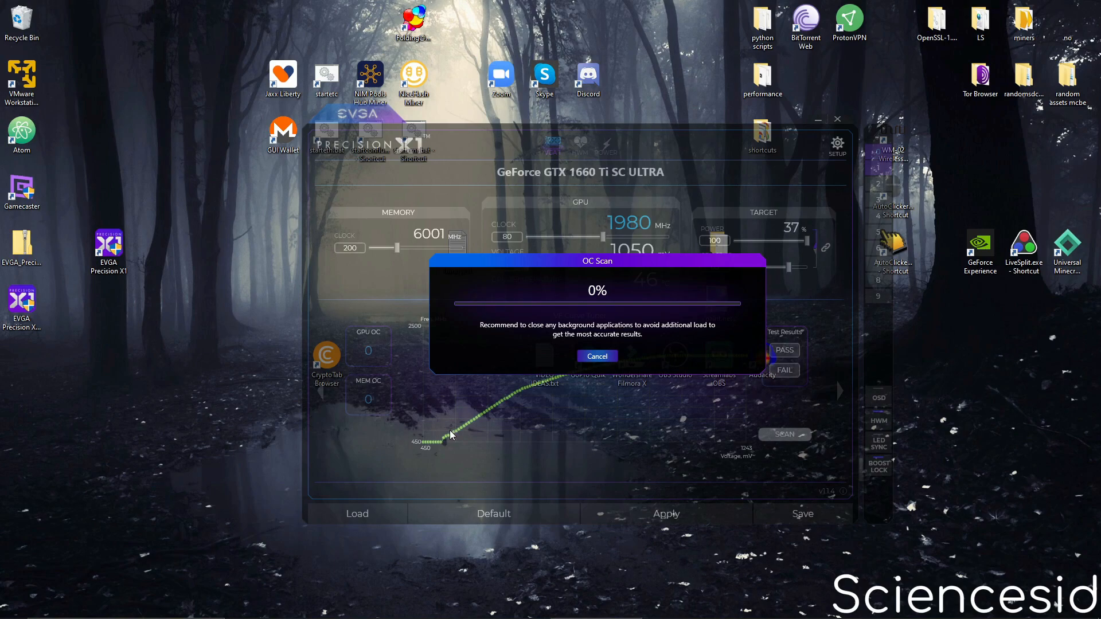
# Apply the 200 memory and 80 GPU clock offsets and save them as the overclock profile.
pyautogui.click(596, 355)
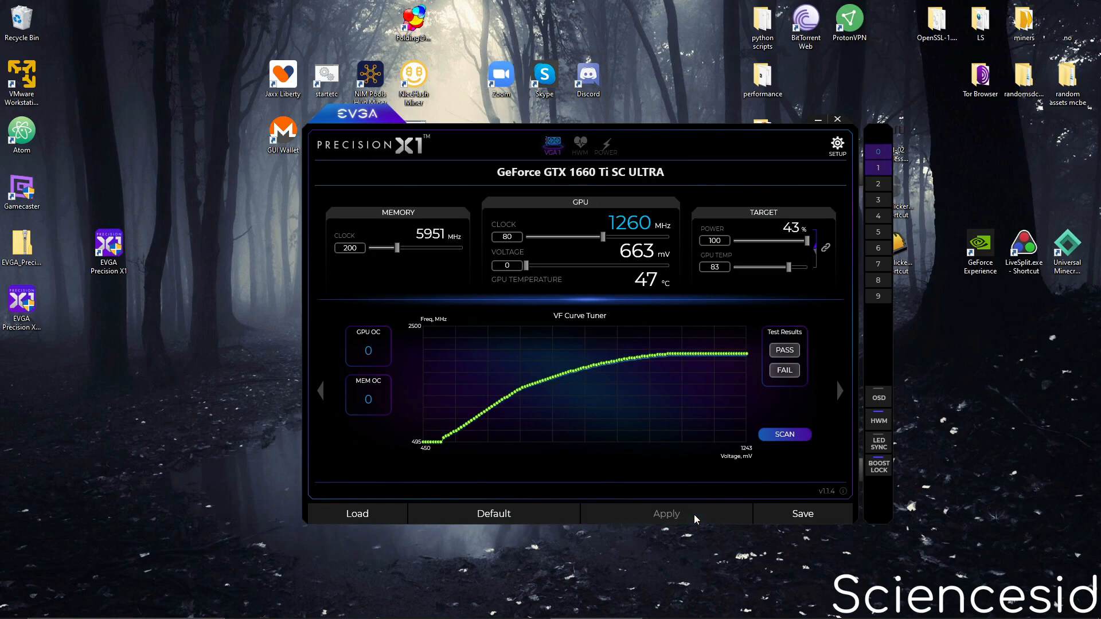
pyautogui.click(801, 514)
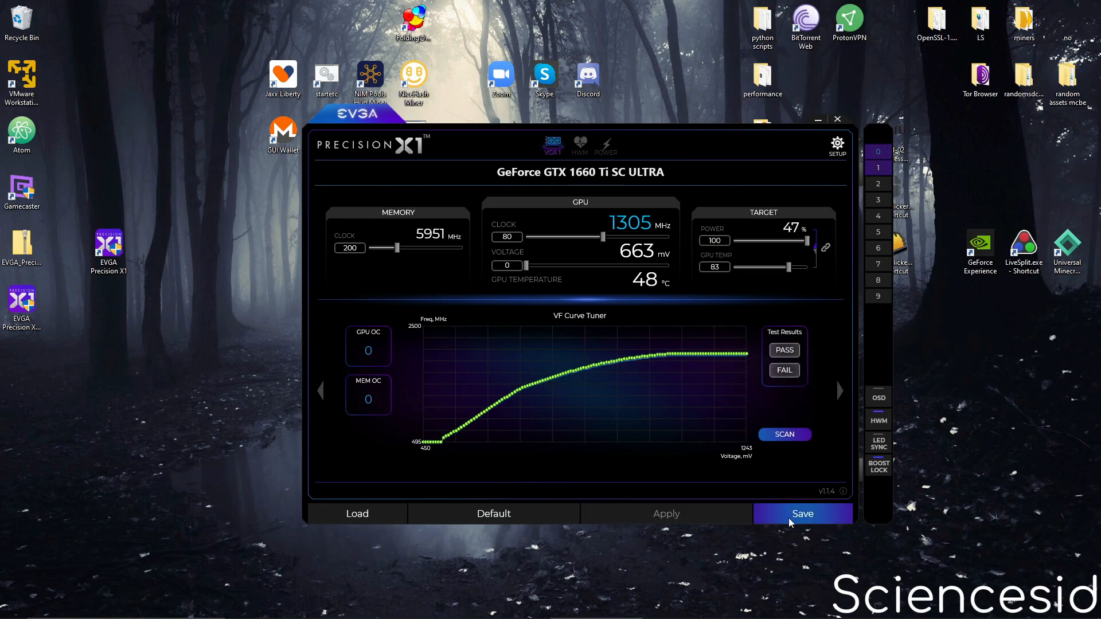
pyautogui.click(836, 144)
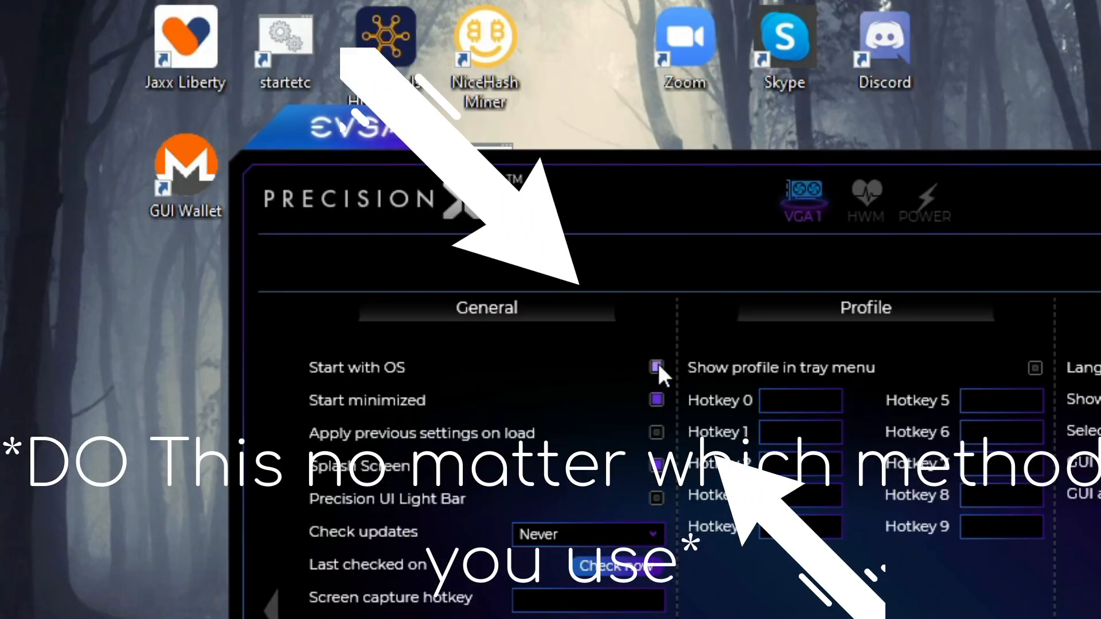
# Enable 'Start with OS' in the General settings so the overclock loads at boot.
pyautogui.click(656, 367)
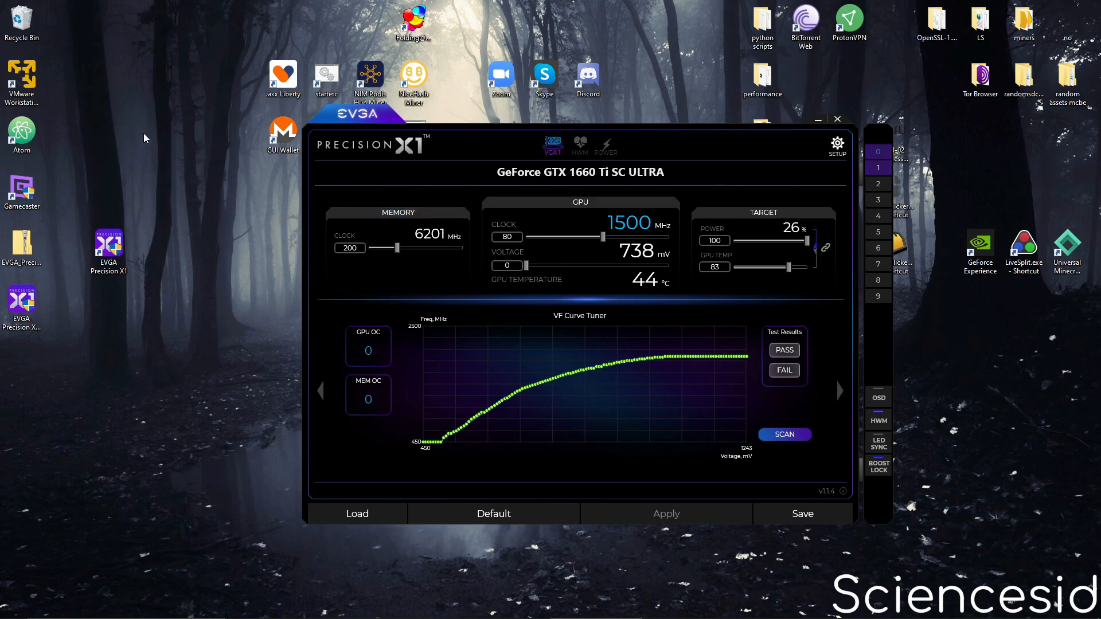
# Close the Precision X1 window now that the overclock is applied and saved.
pyautogui.click(108, 251)
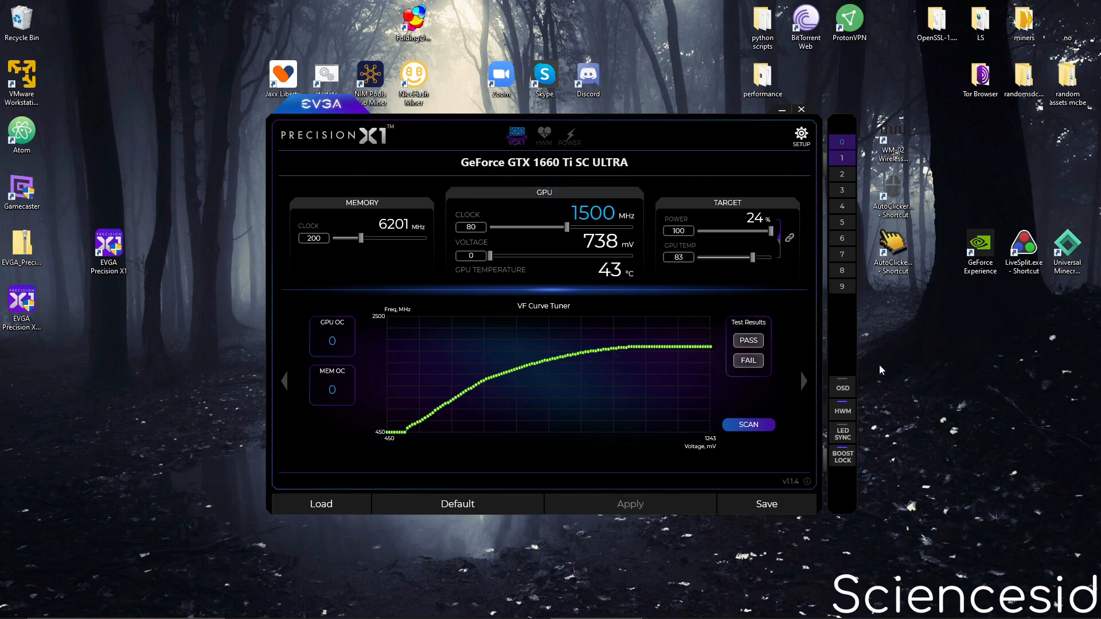
pyautogui.moveTo(865, 442)
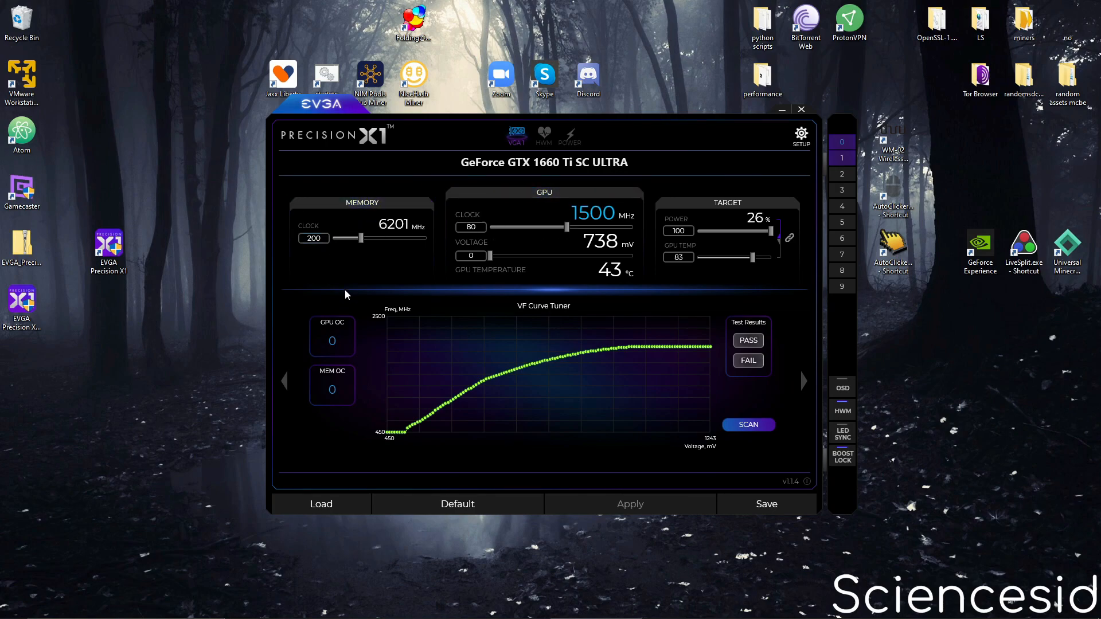
pyautogui.moveTo(627, 288)
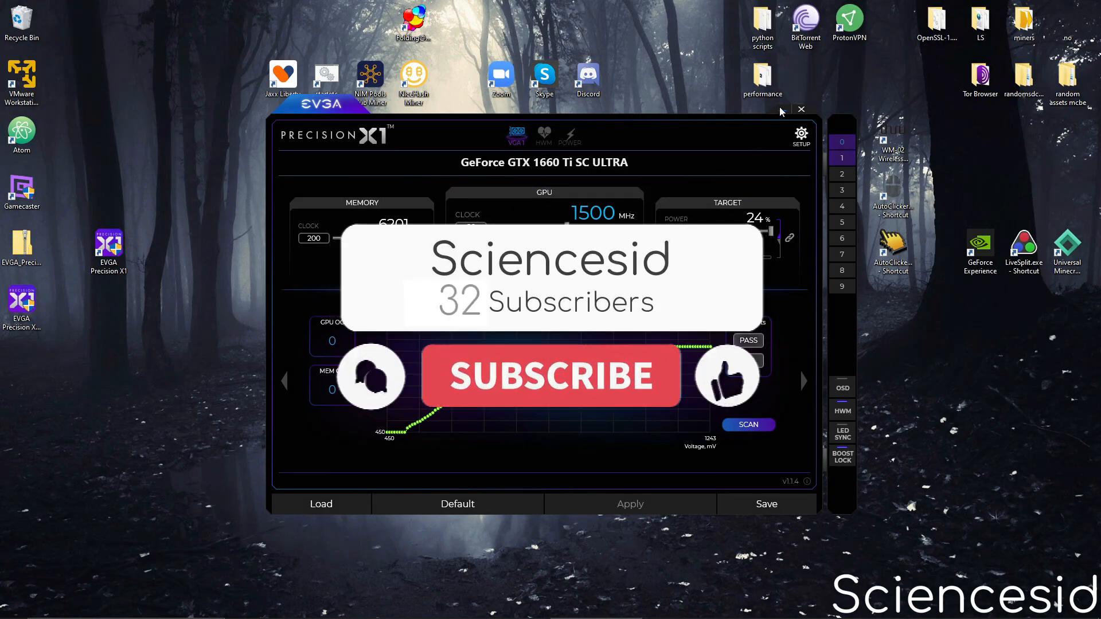
pyautogui.click(800, 109)
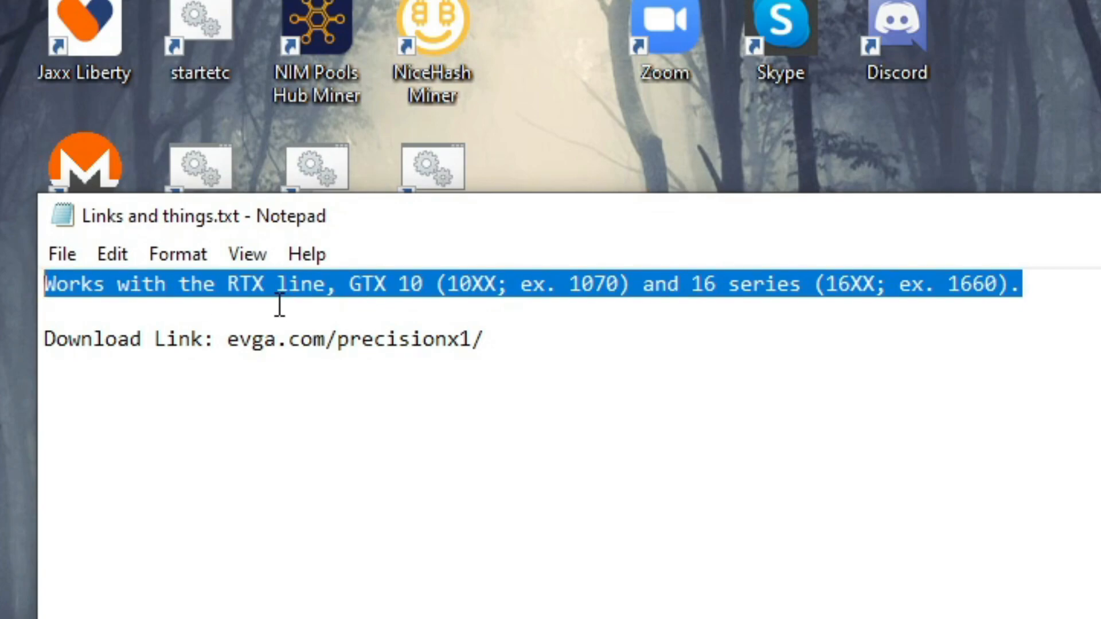
# Highlight the 16 series part of the supported-cards line, then the 1660 example model.
pyautogui.click(261, 285)
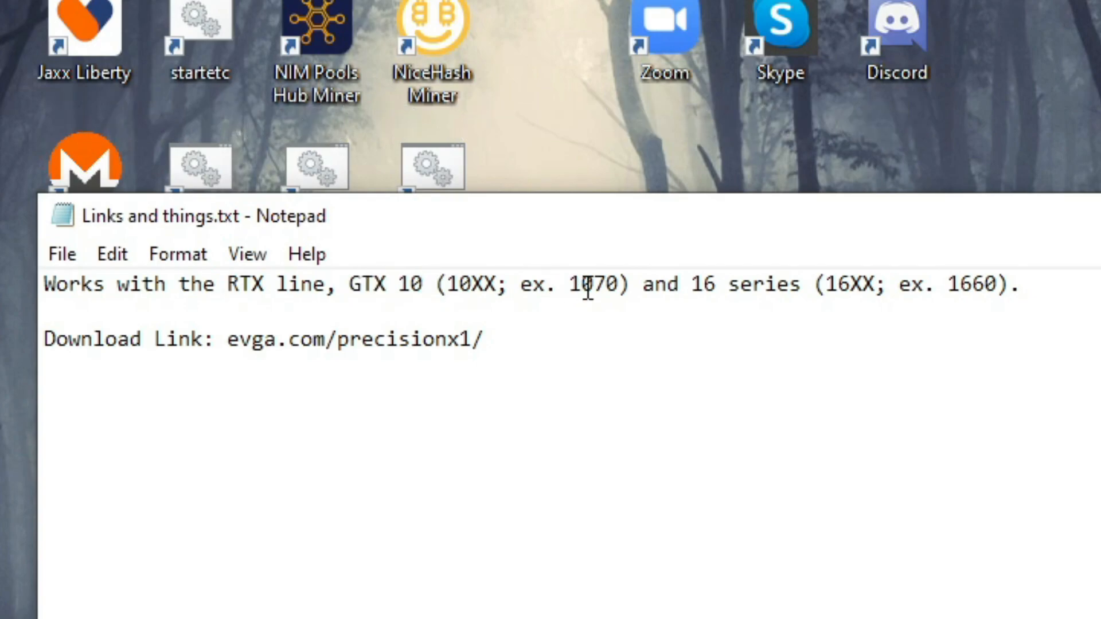
pyautogui.moveTo(730, 284); pyautogui.dragTo(1021, 284)
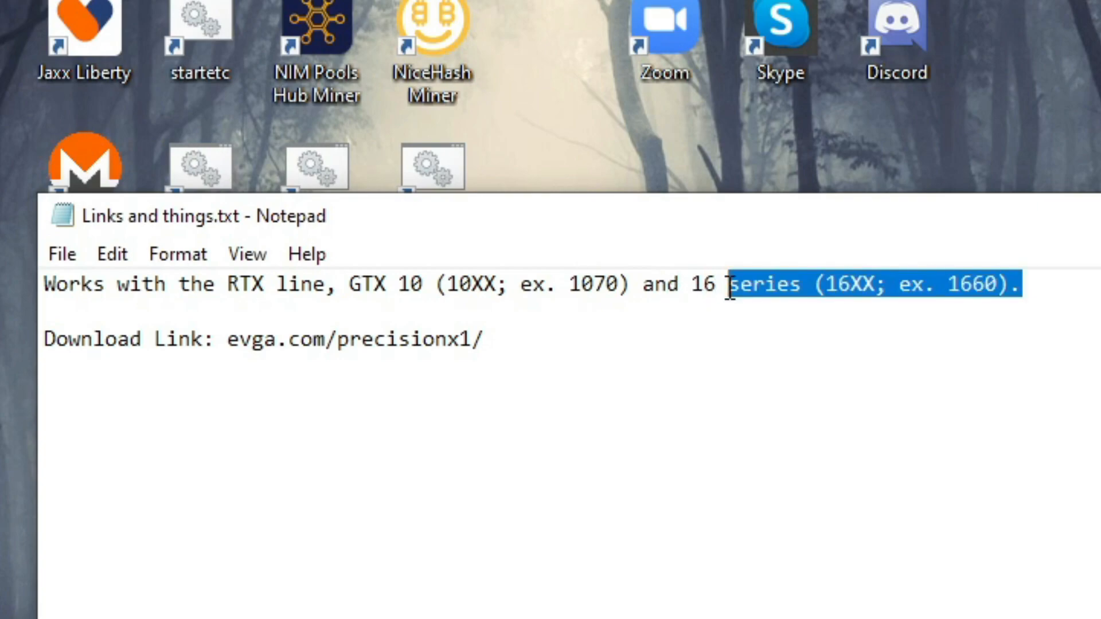
pyautogui.click(810, 284)
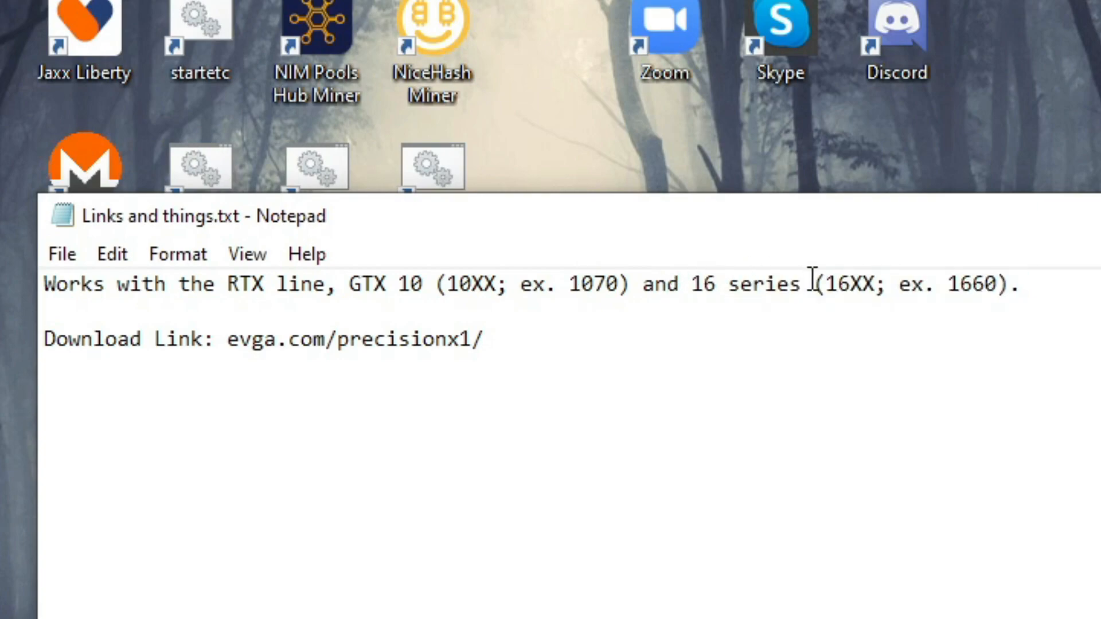
pyautogui.doubleClick(972, 285)
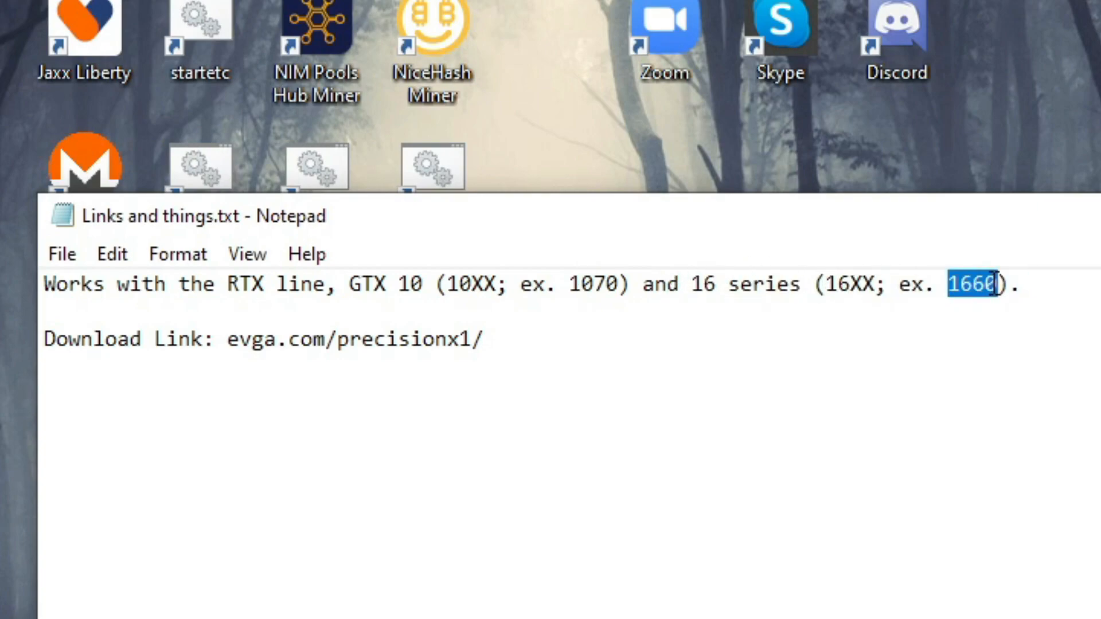